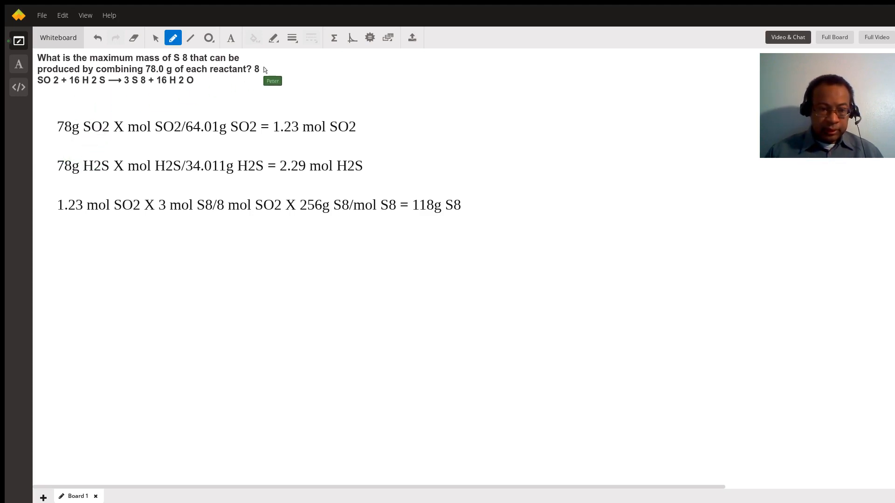
mouse_move(48, 91)
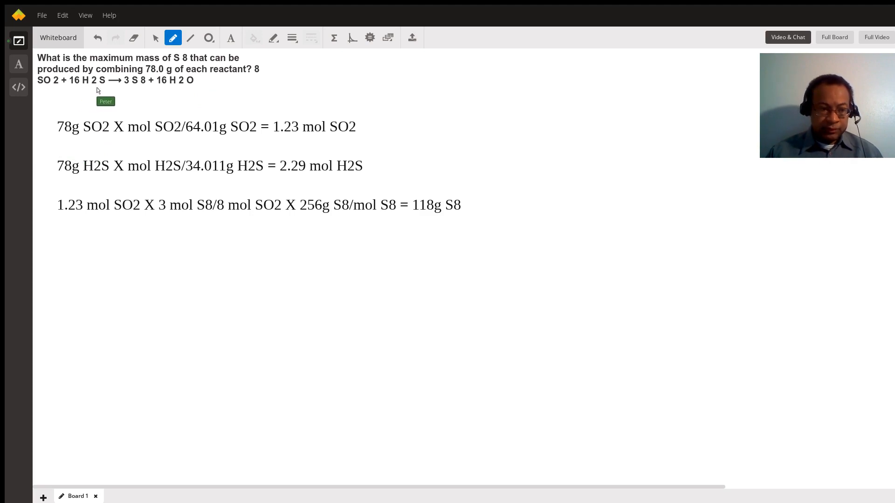
mouse_move(127, 93)
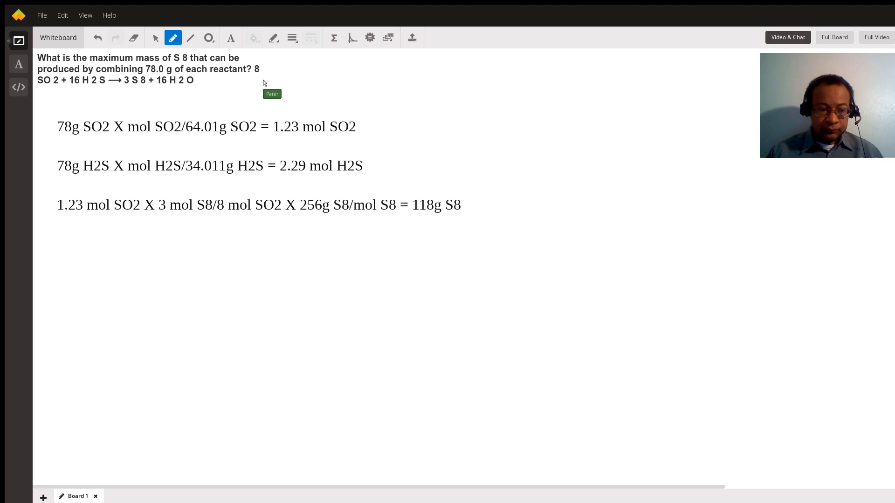
mouse_move(60, 132)
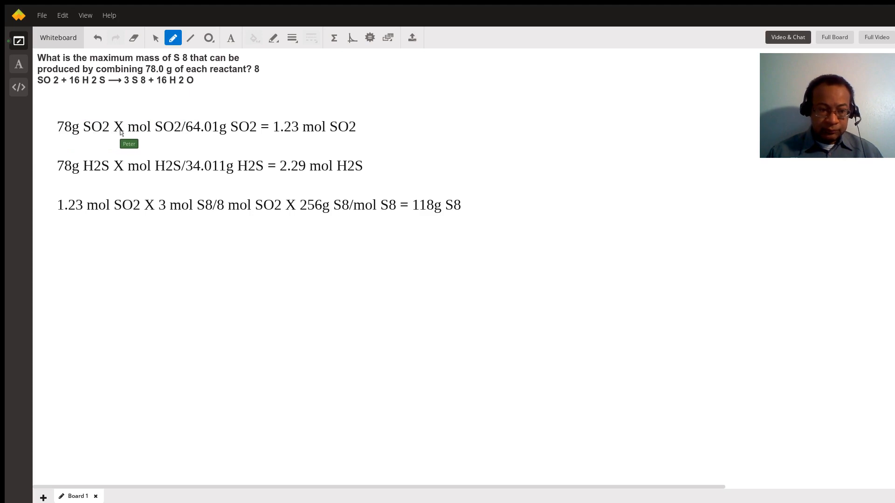
mouse_move(164, 132)
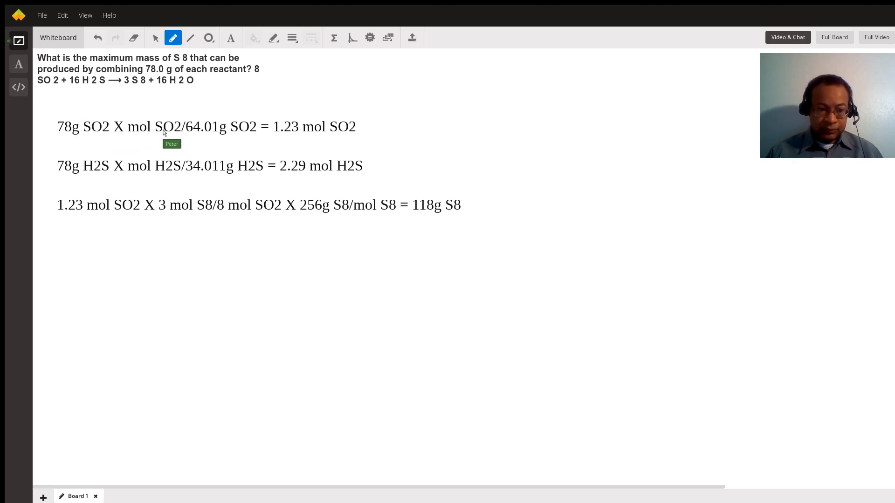
mouse_move(198, 130)
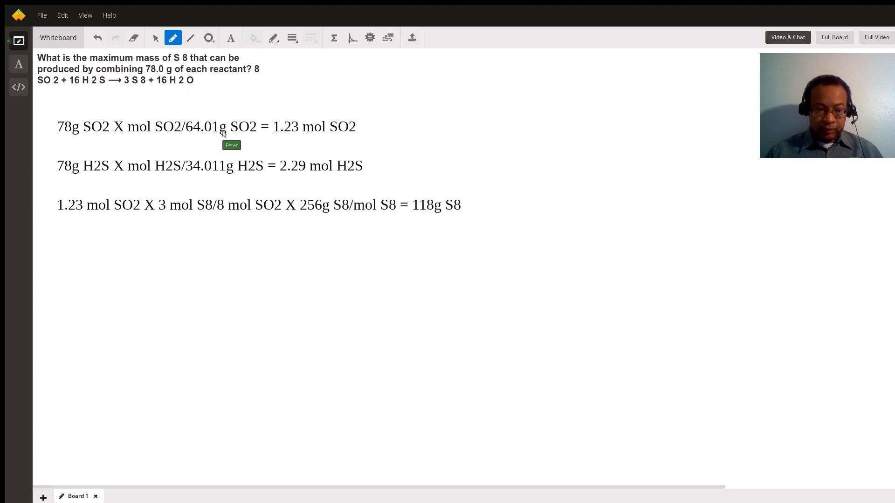
mouse_move(183, 141)
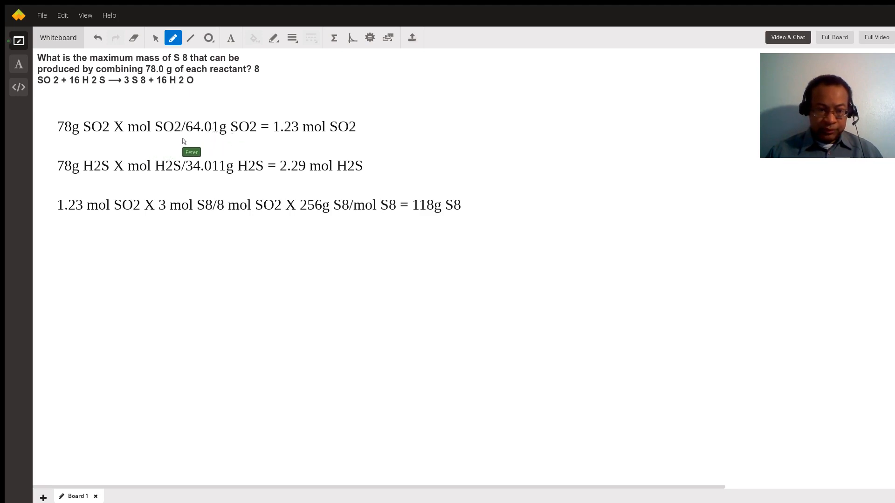
mouse_move(293, 134)
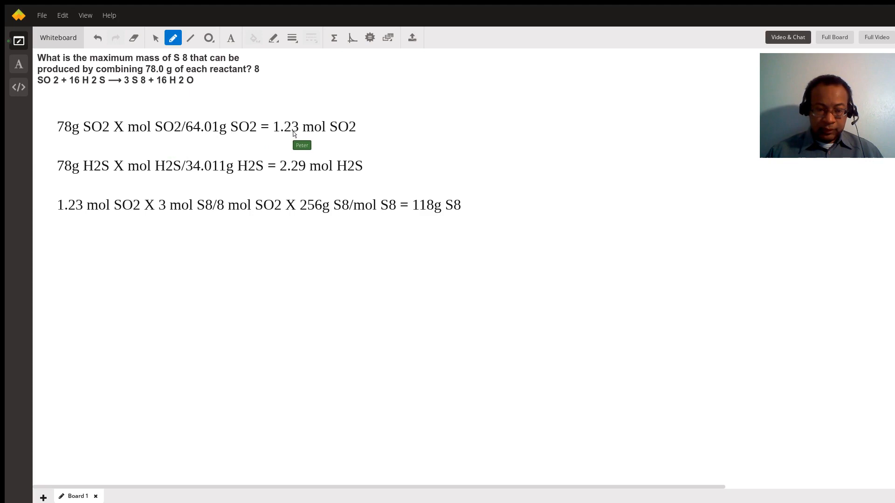
mouse_move(355, 145)
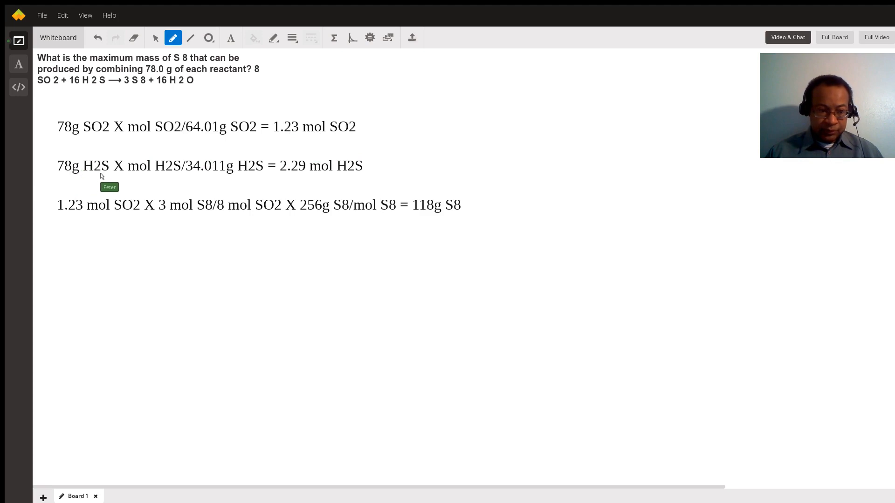
mouse_move(147, 175)
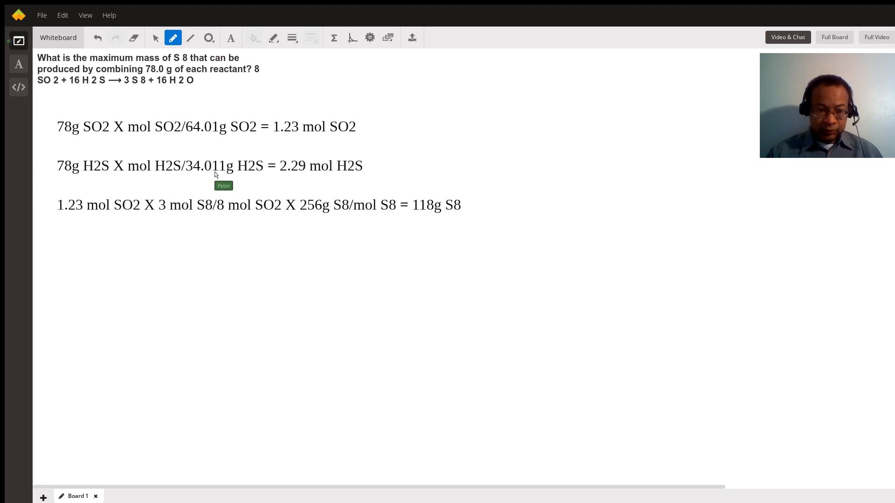
mouse_move(275, 179)
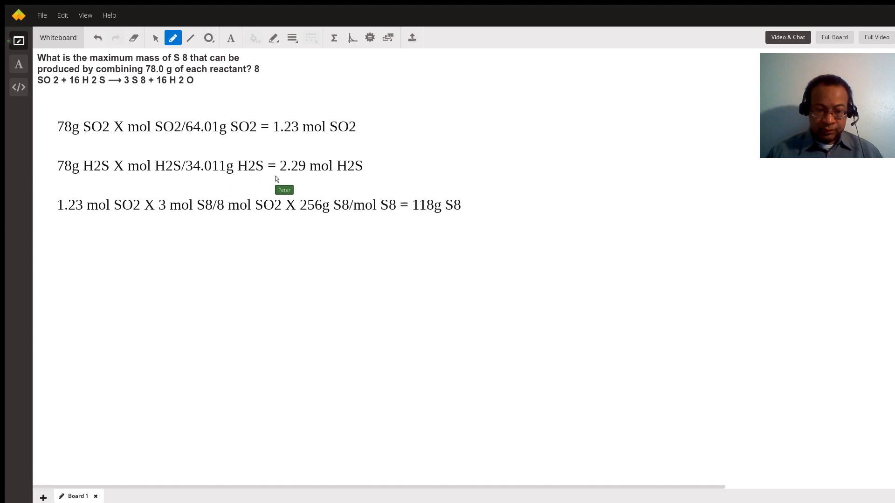
mouse_move(299, 176)
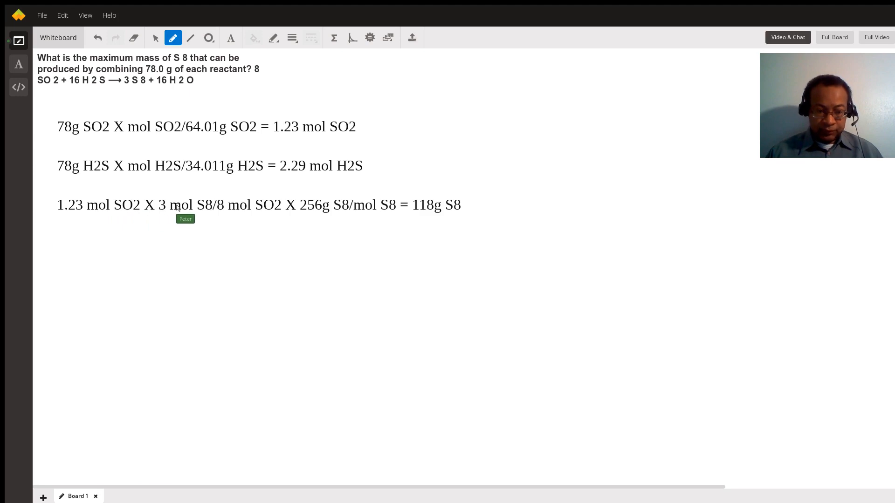
mouse_move(223, 209)
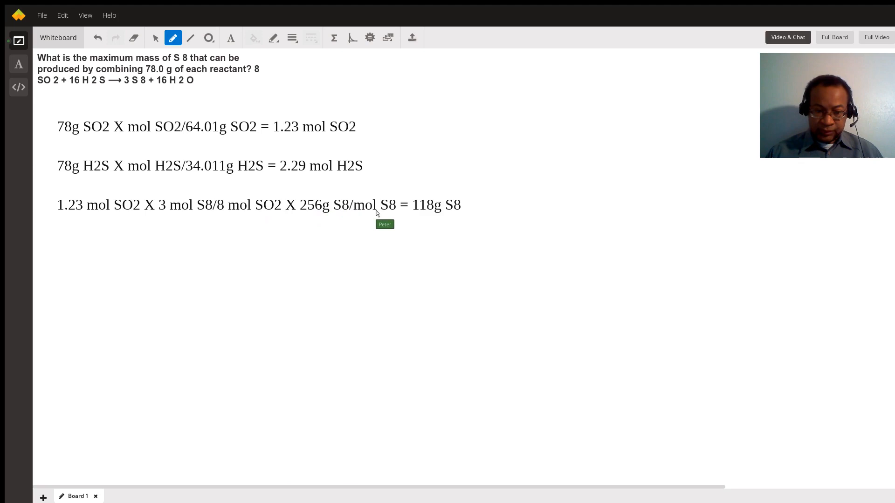
mouse_move(301, 213)
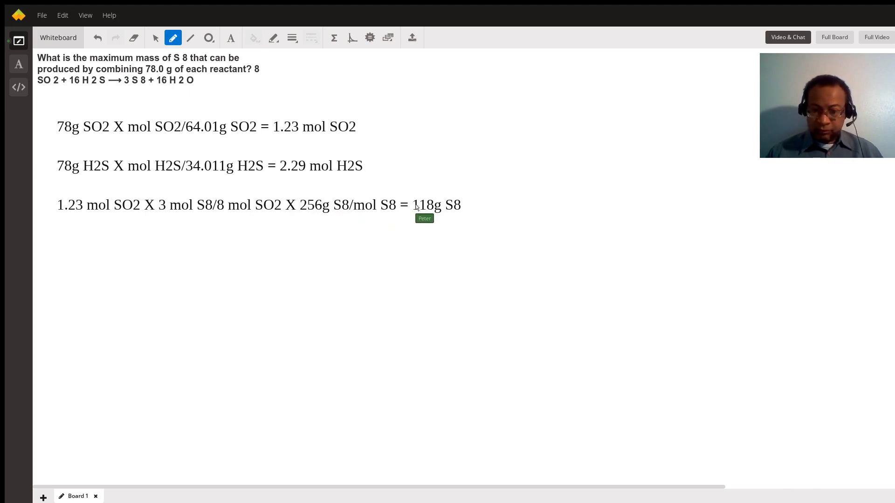
mouse_move(453, 230)
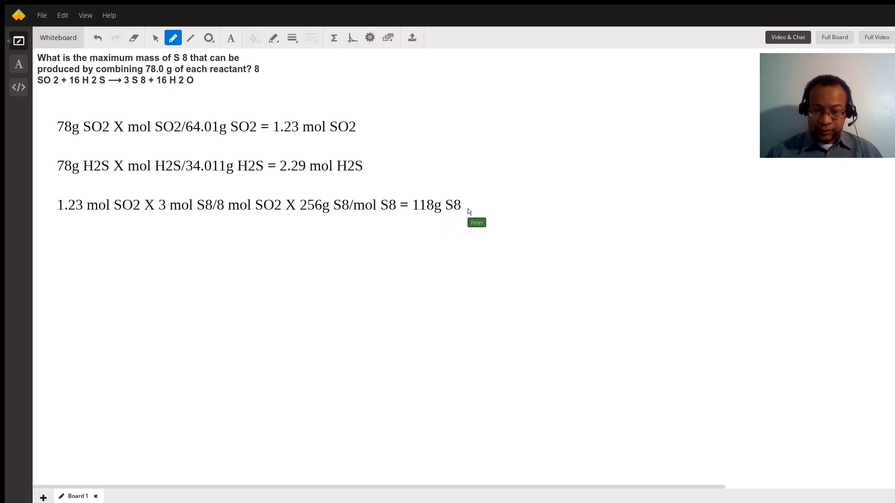
mouse_move(472, 208)
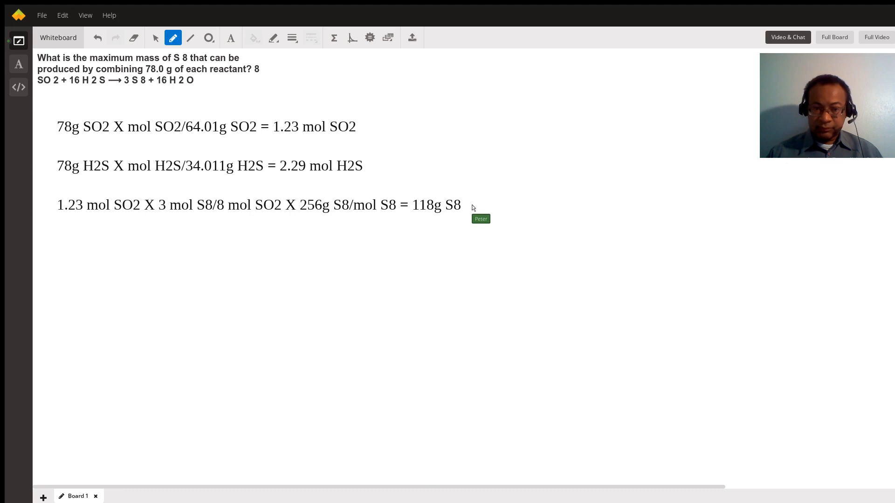
mouse_move(444, 182)
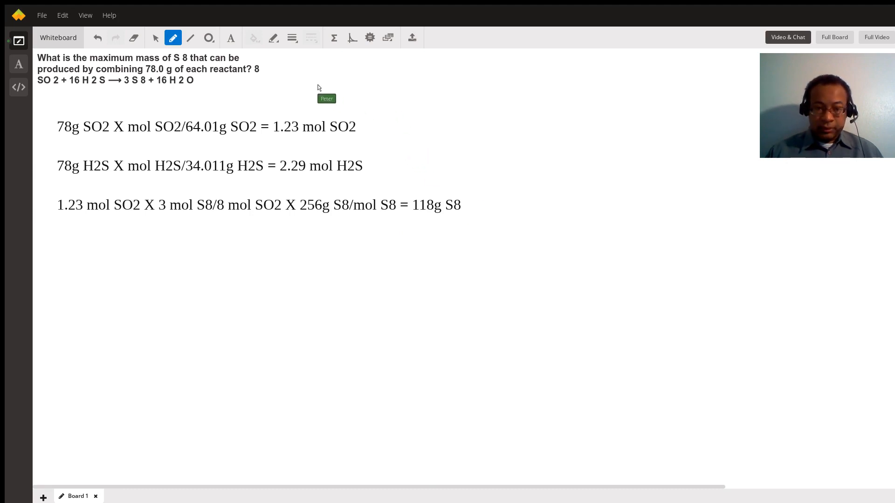
mouse_move(366, 88)
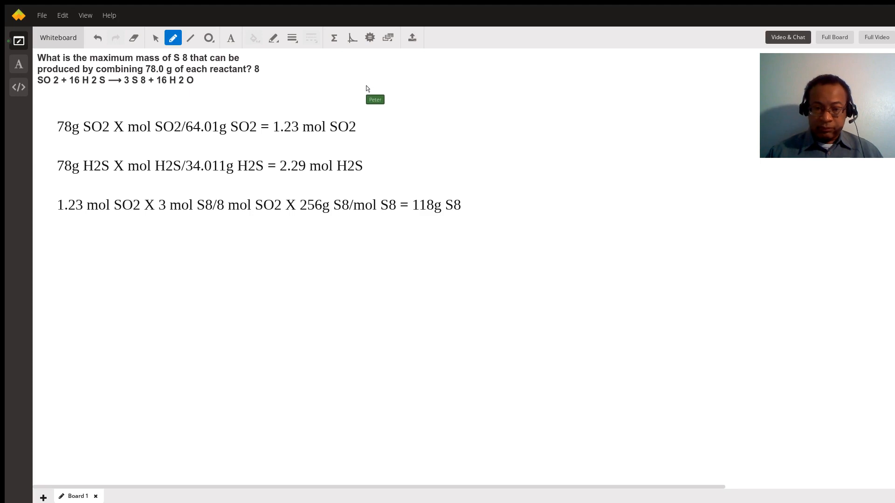